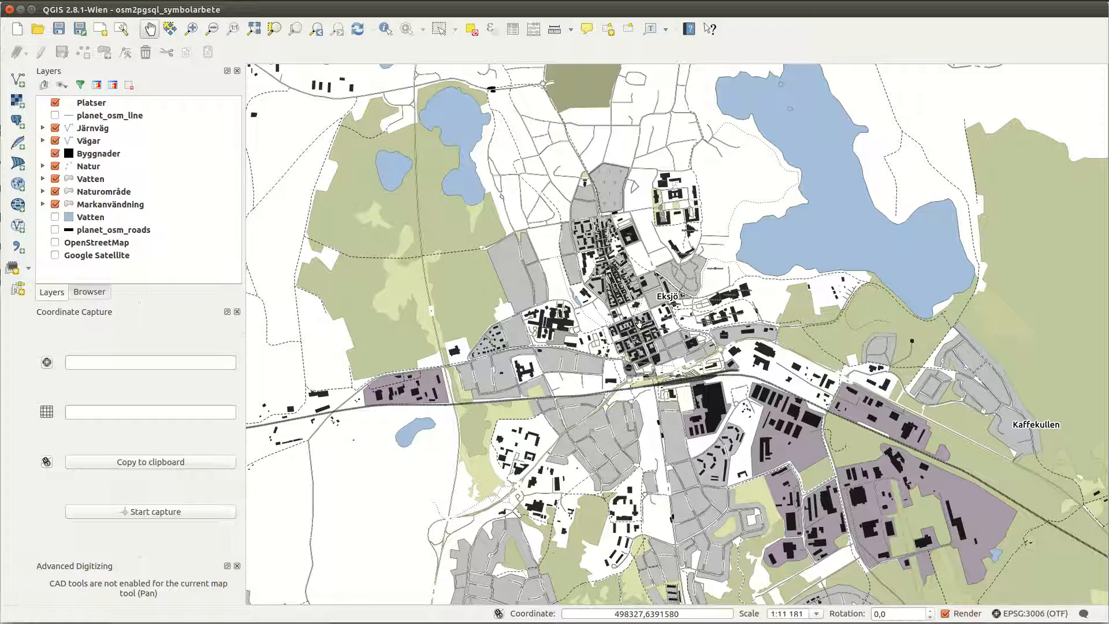
{"action": "mouse_move", "coordinate": [640, 313]}
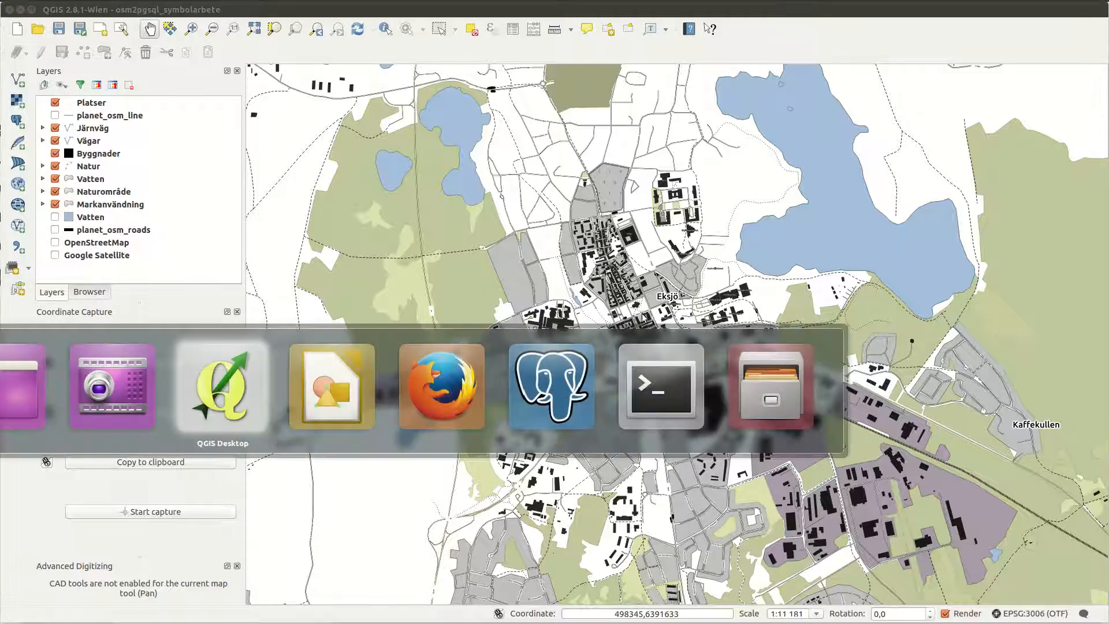
Switch to LibreOffice Draw to view the arrow-angle diagram with the v = tan(a/b) triangle
{"action": "left_click", "coordinate": [330, 385]}
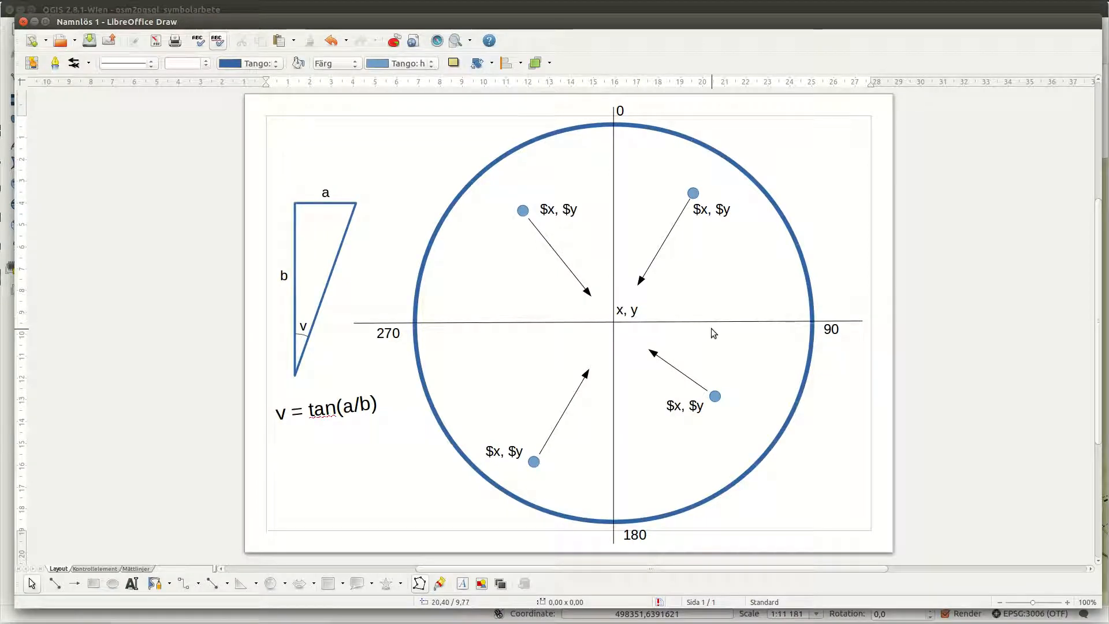
{"action": "mouse_move", "coordinate": [890, 419]}
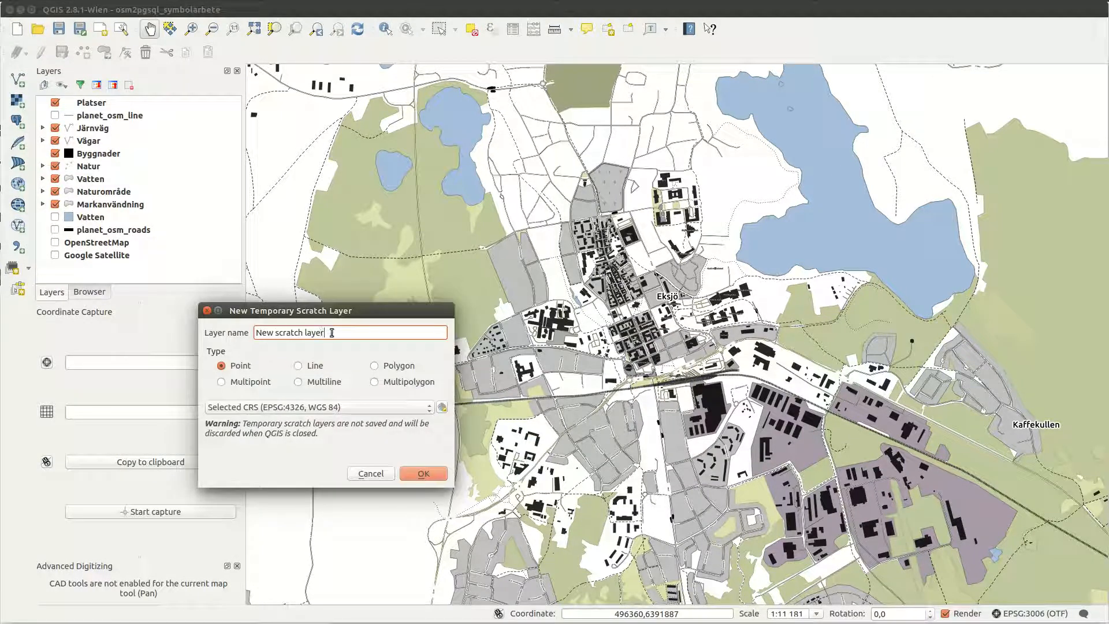
Name the new temporary point scratch layer 'Dir_objects' and create it
{"action": "triple_click", "coordinate": [289, 333]}
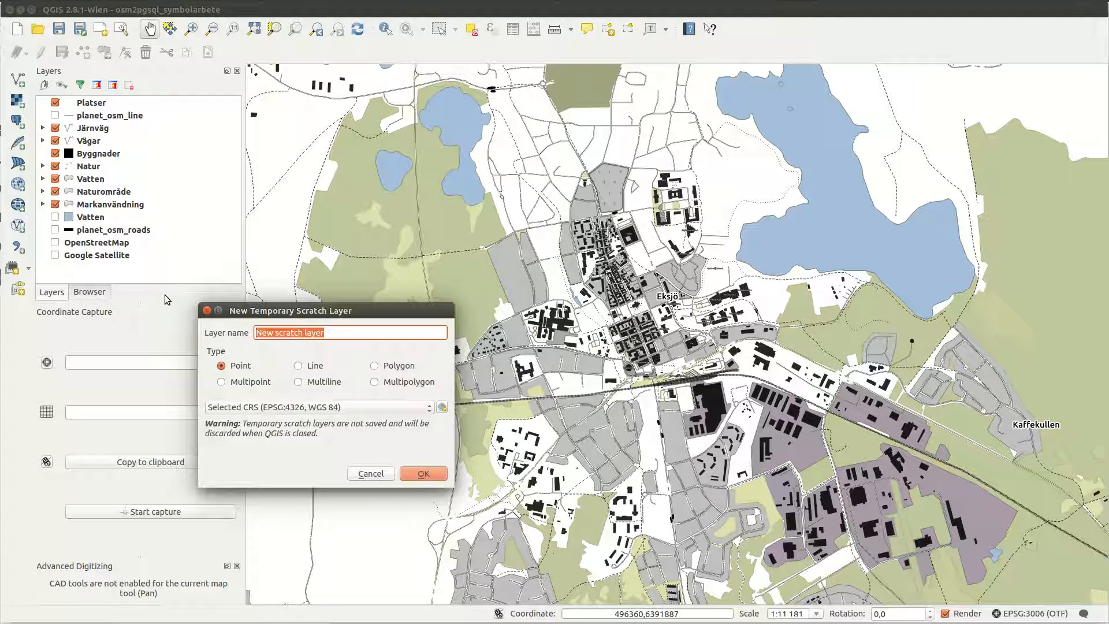
{"action": "type", "text": "Dir_o"}
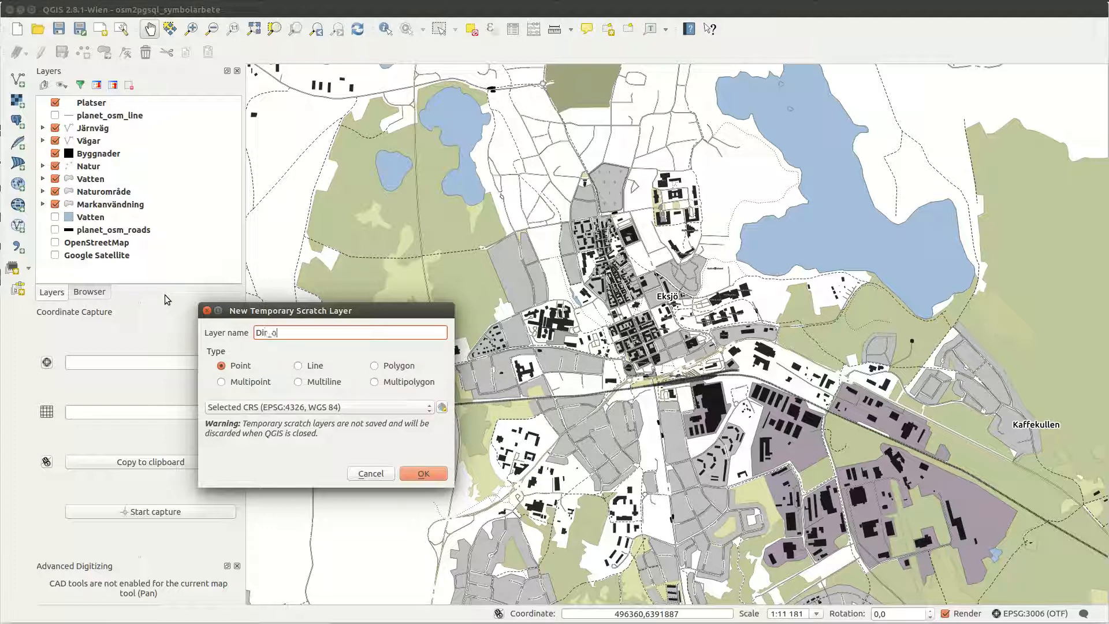
{"action": "type", "text": "bje"}
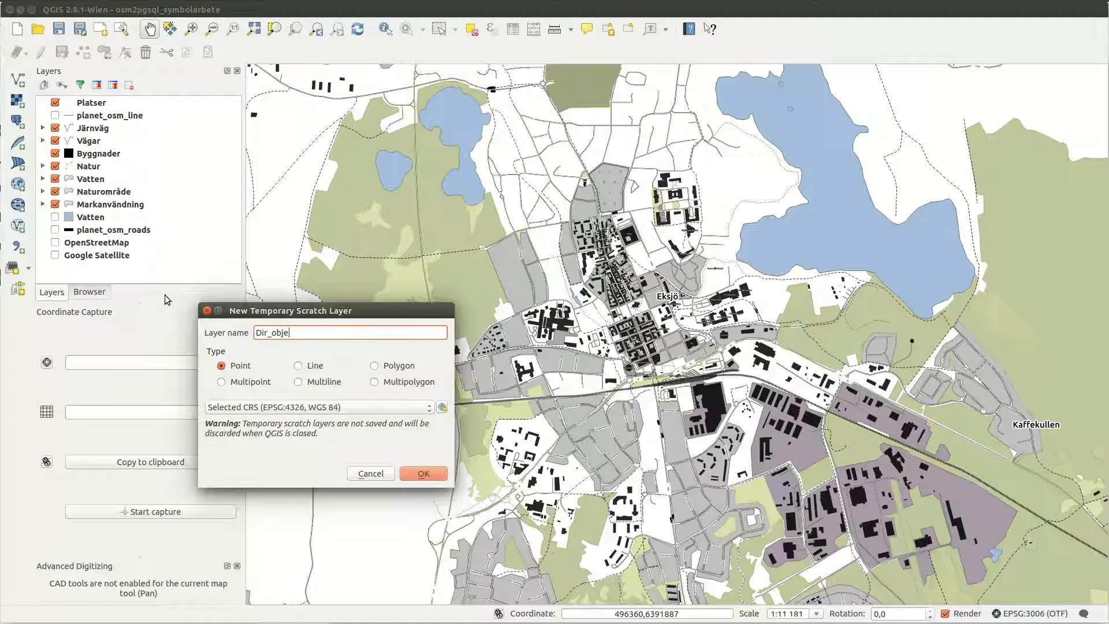
{"action": "type", "text": "cts"}
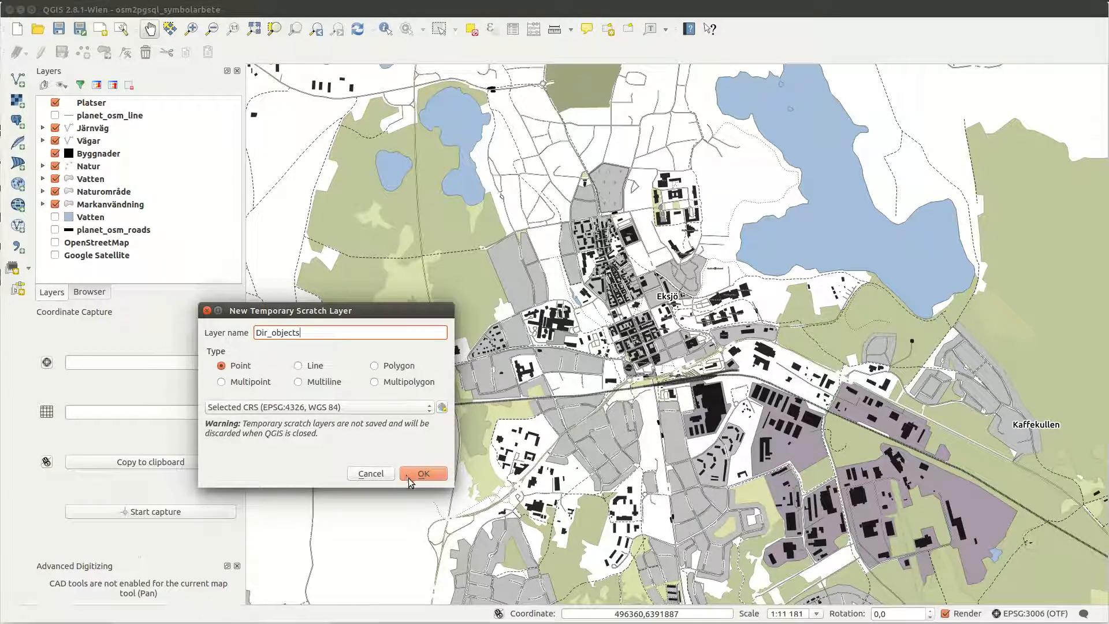
{"action": "mouse_move", "coordinate": [435, 511]}
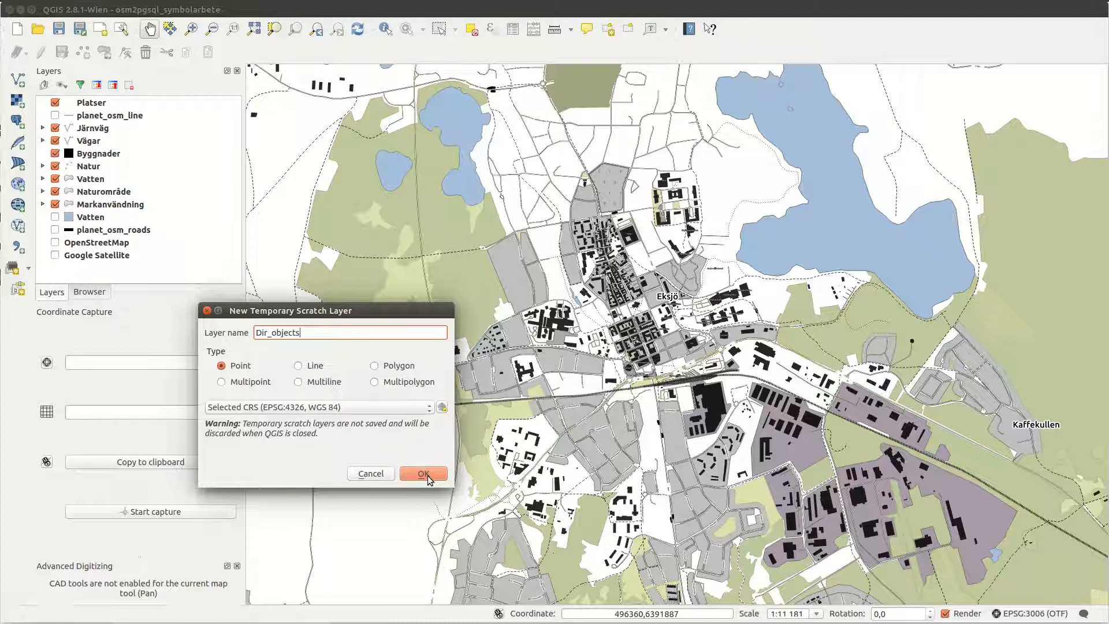
{"action": "left_click", "coordinate": [423, 473]}
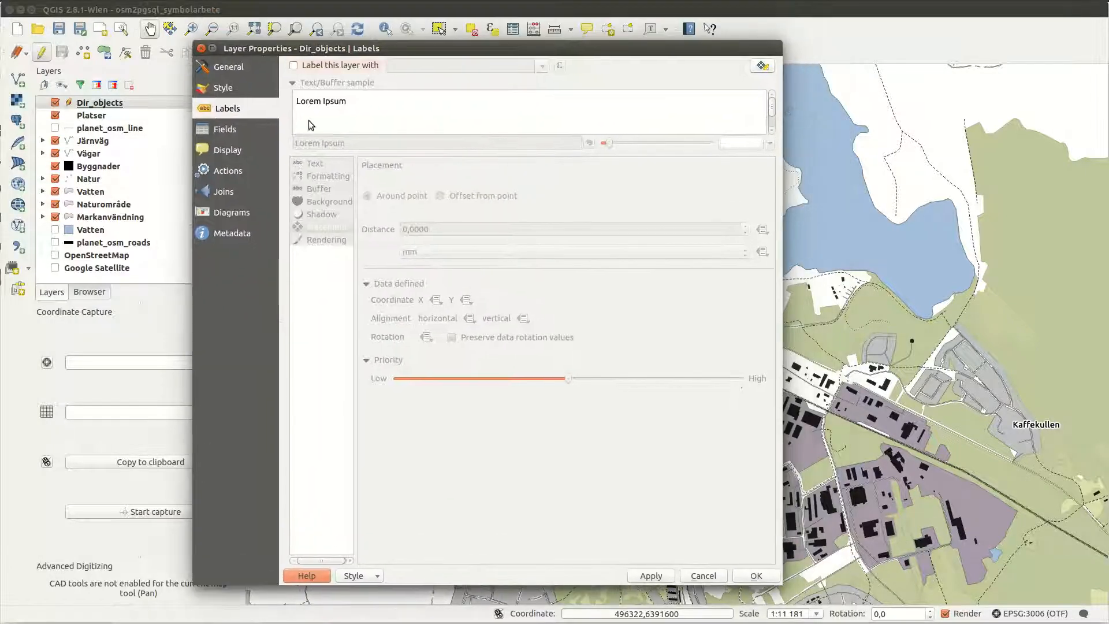
Set the Dir_objects point marker to a 5.8 mm arrow shape and open Angle's data-defined override
{"action": "left_click", "coordinate": [223, 87]}
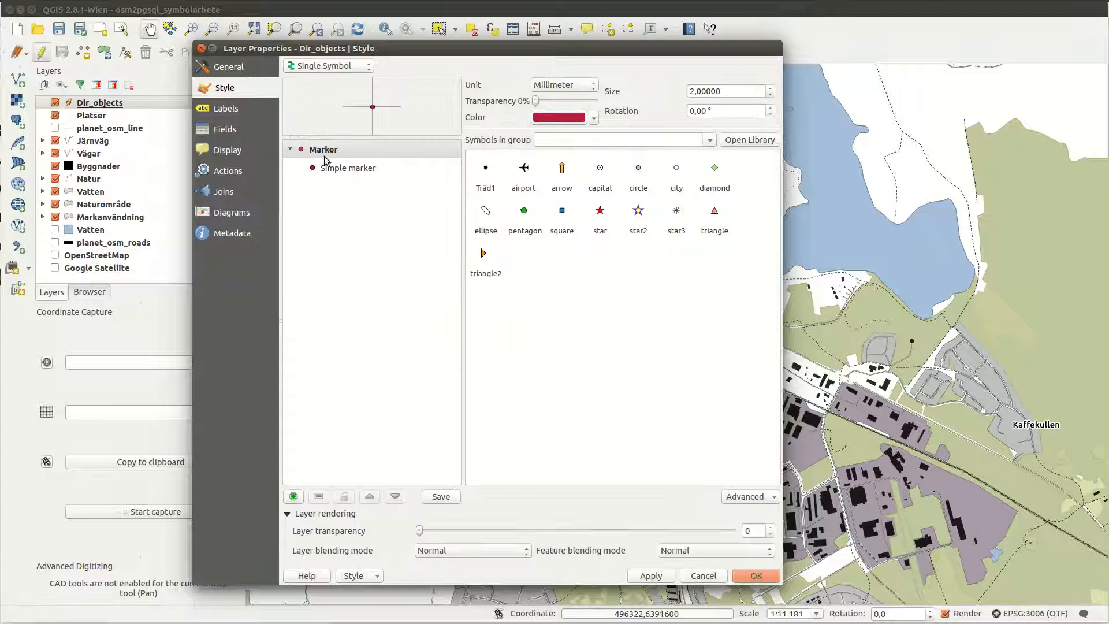
{"action": "left_click", "coordinate": [348, 167]}
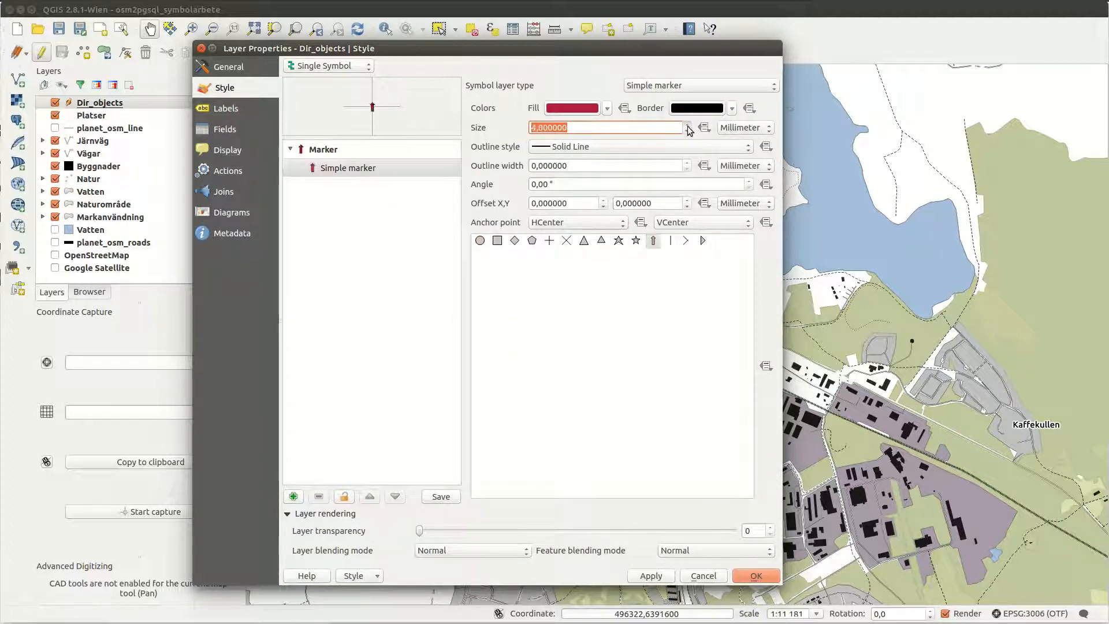
{"action": "left_click", "coordinate": [765, 183]}
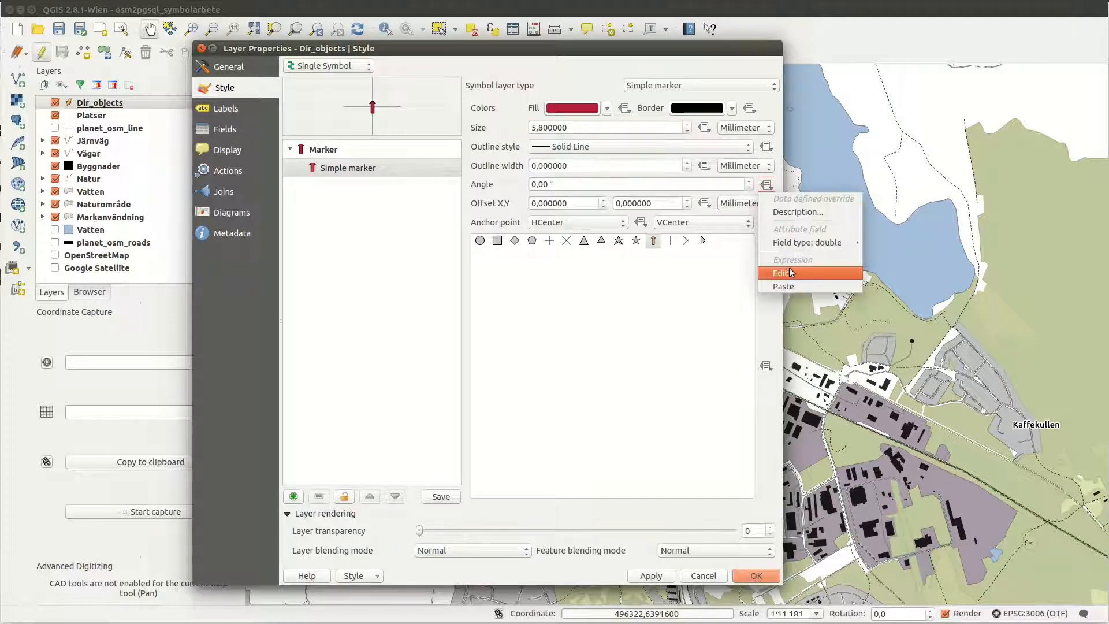
Apply the CASE WHEN atan expression aiming arrows at 14.97179, 57.6673 as the marker angle
{"action": "left_click", "coordinate": [781, 273]}
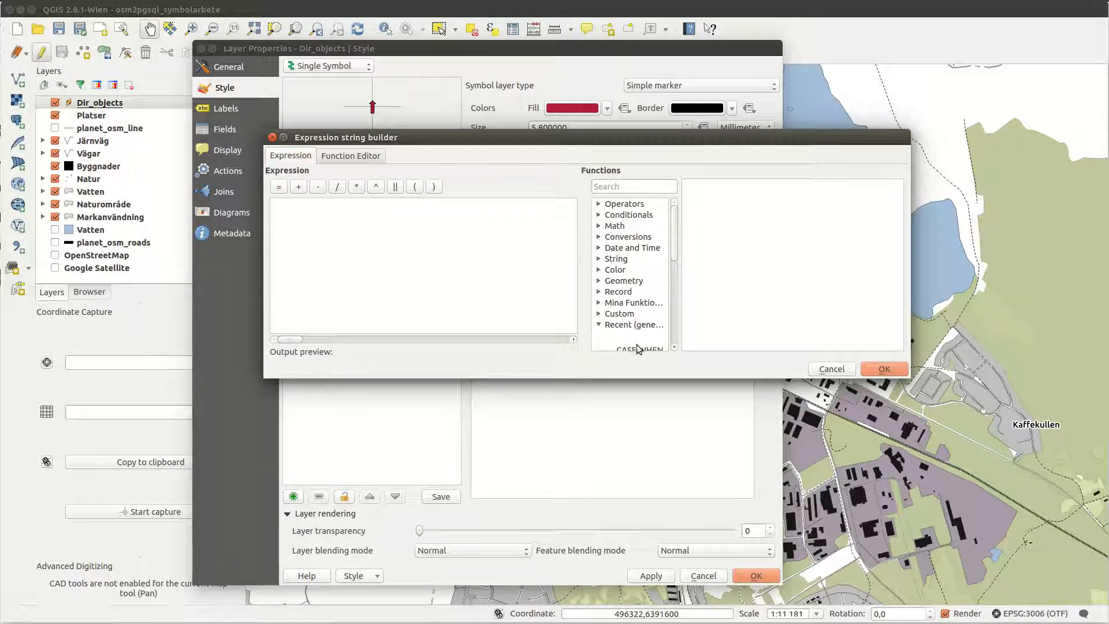
{"action": "left_click", "coordinate": [636, 348]}
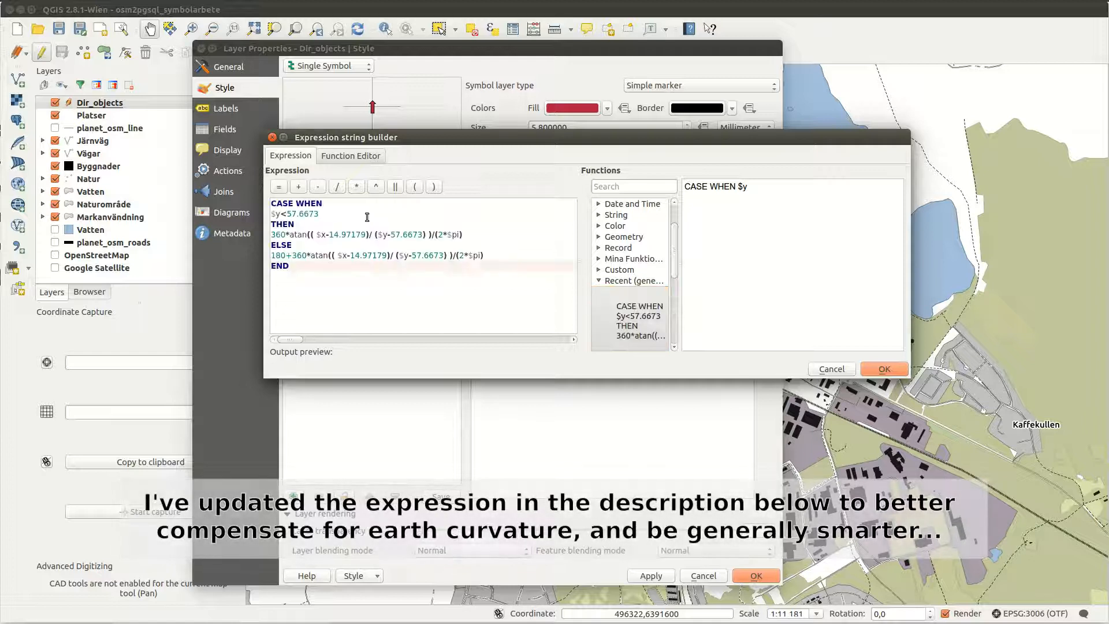
{"action": "left_click", "coordinate": [311, 214]}
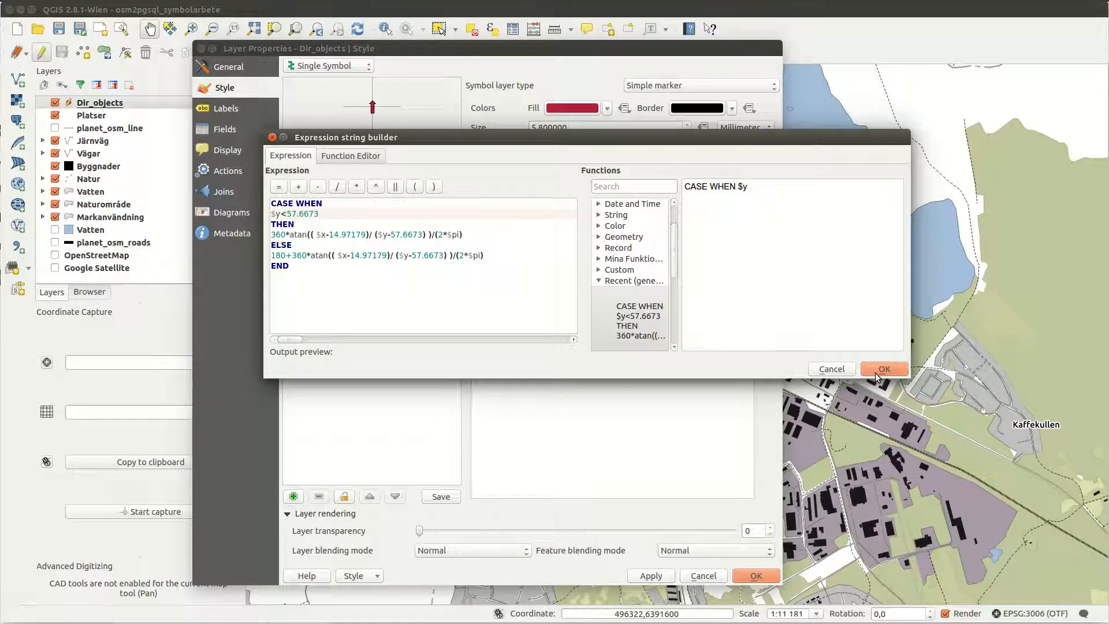
{"action": "left_click", "coordinate": [883, 369]}
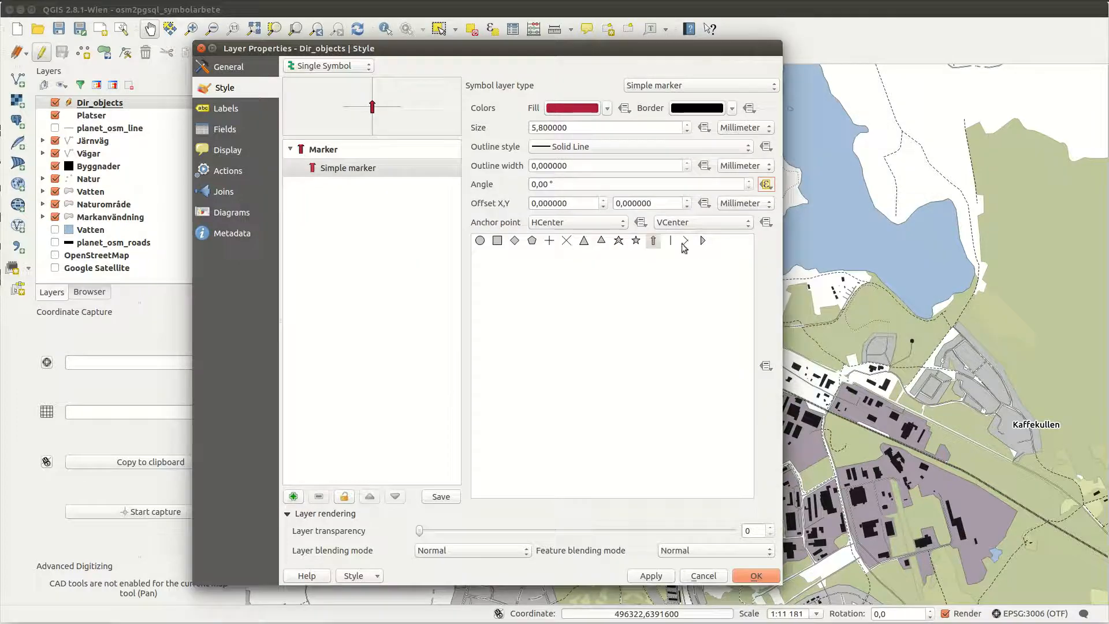
{"action": "mouse_move", "coordinate": [742, 478]}
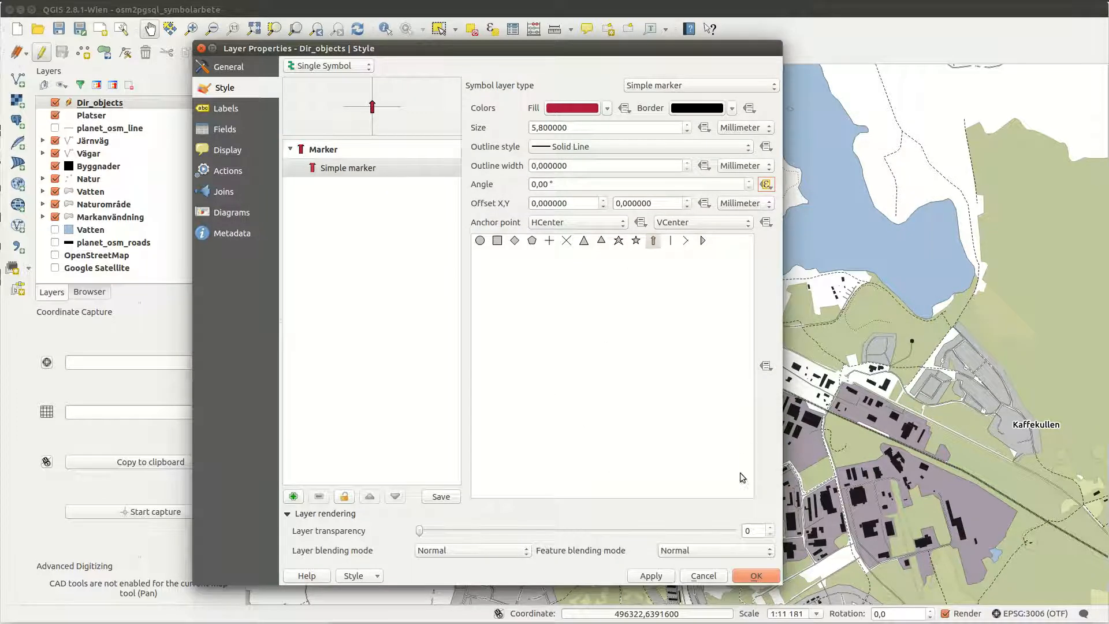
Confirm Layer Properties so the red arrows appear pointing at the target
{"action": "left_click", "coordinate": [754, 576]}
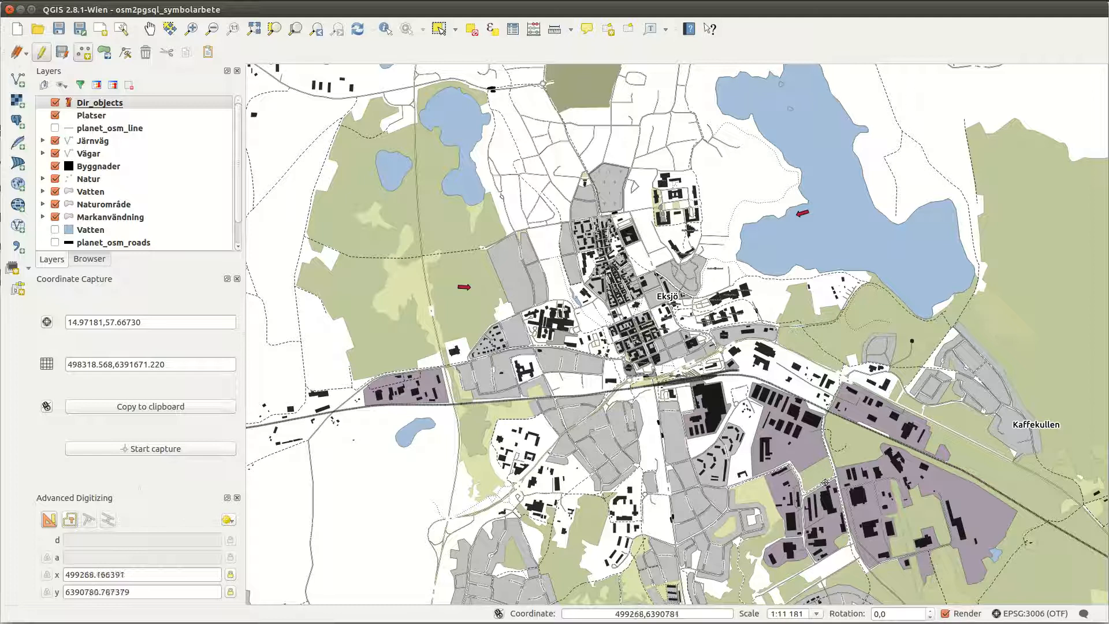
{"action": "mouse_move", "coordinate": [882, 515]}
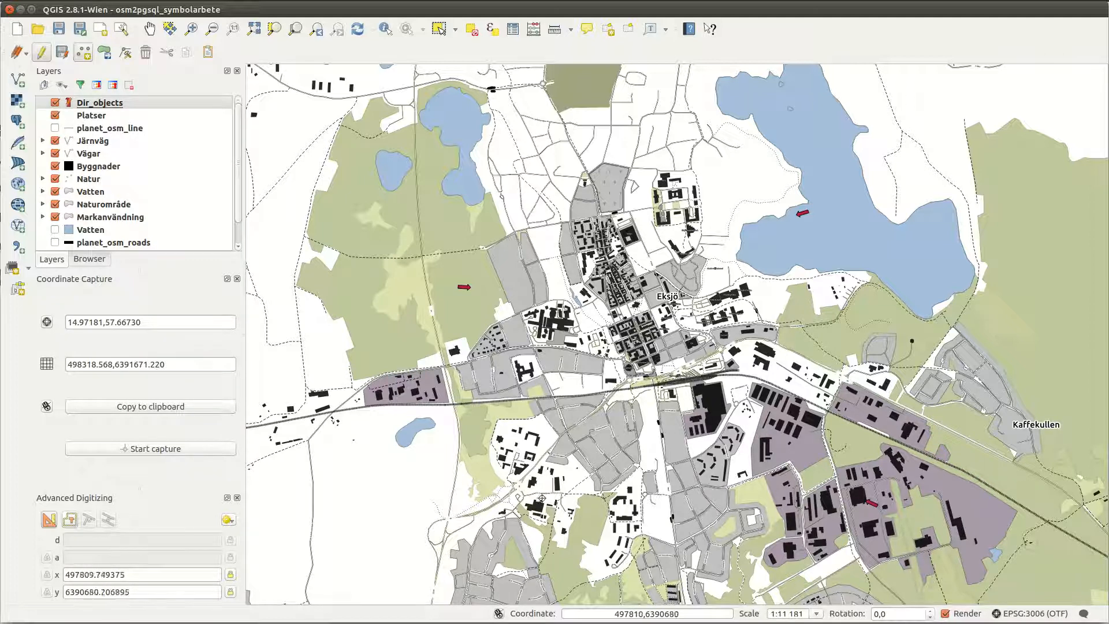
{"action": "mouse_move", "coordinate": [751, 549]}
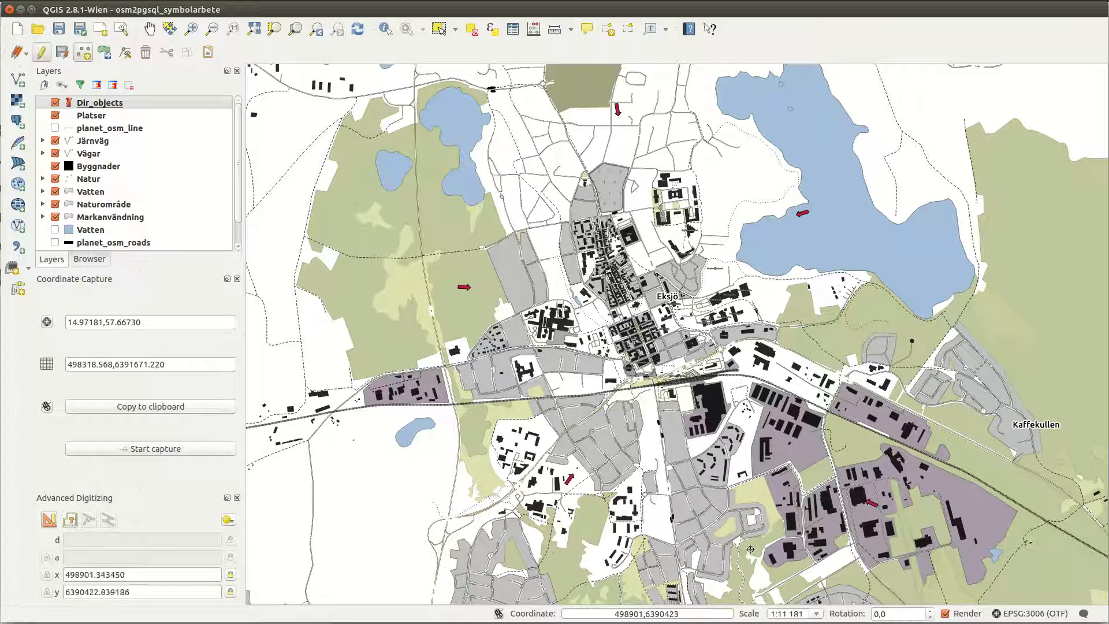